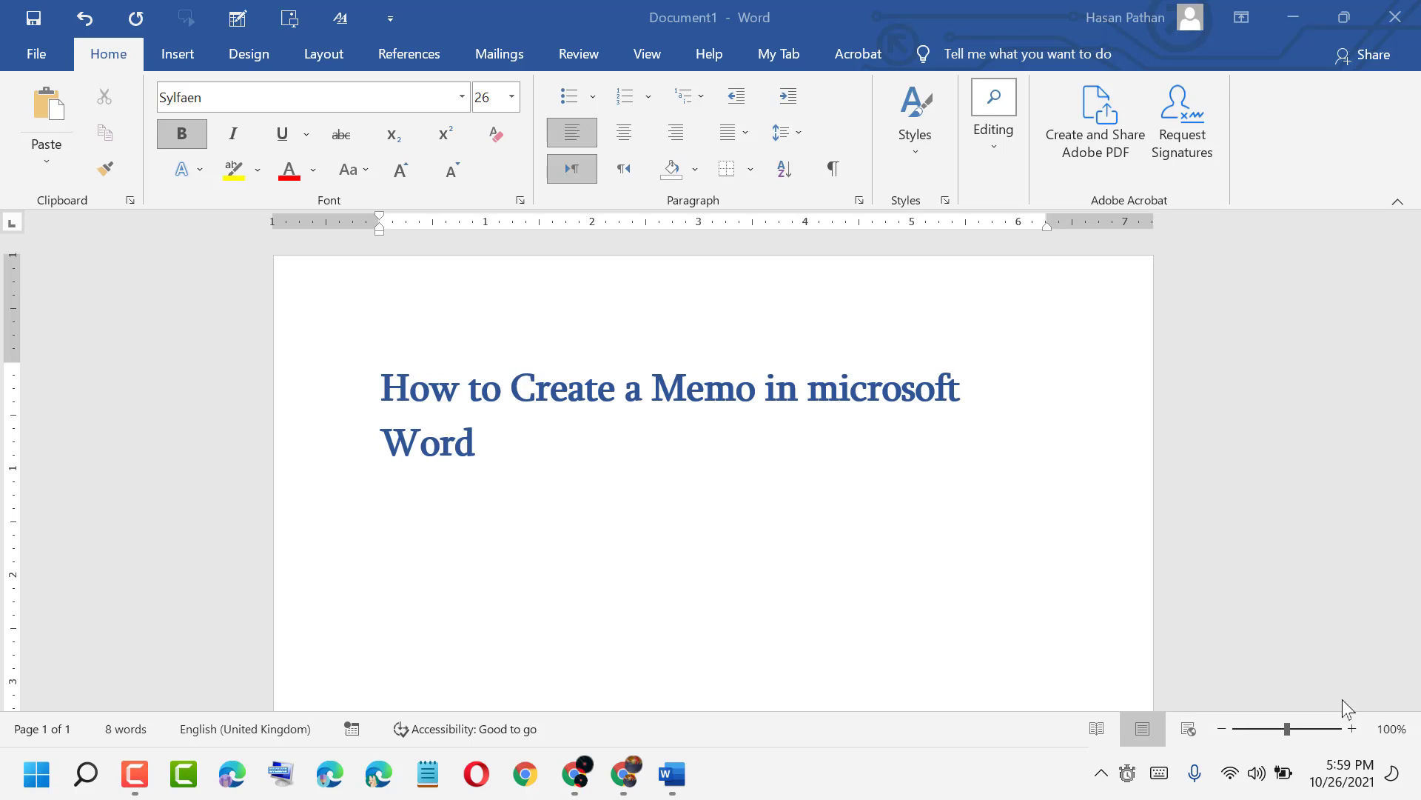
mouse_move(23, 59)
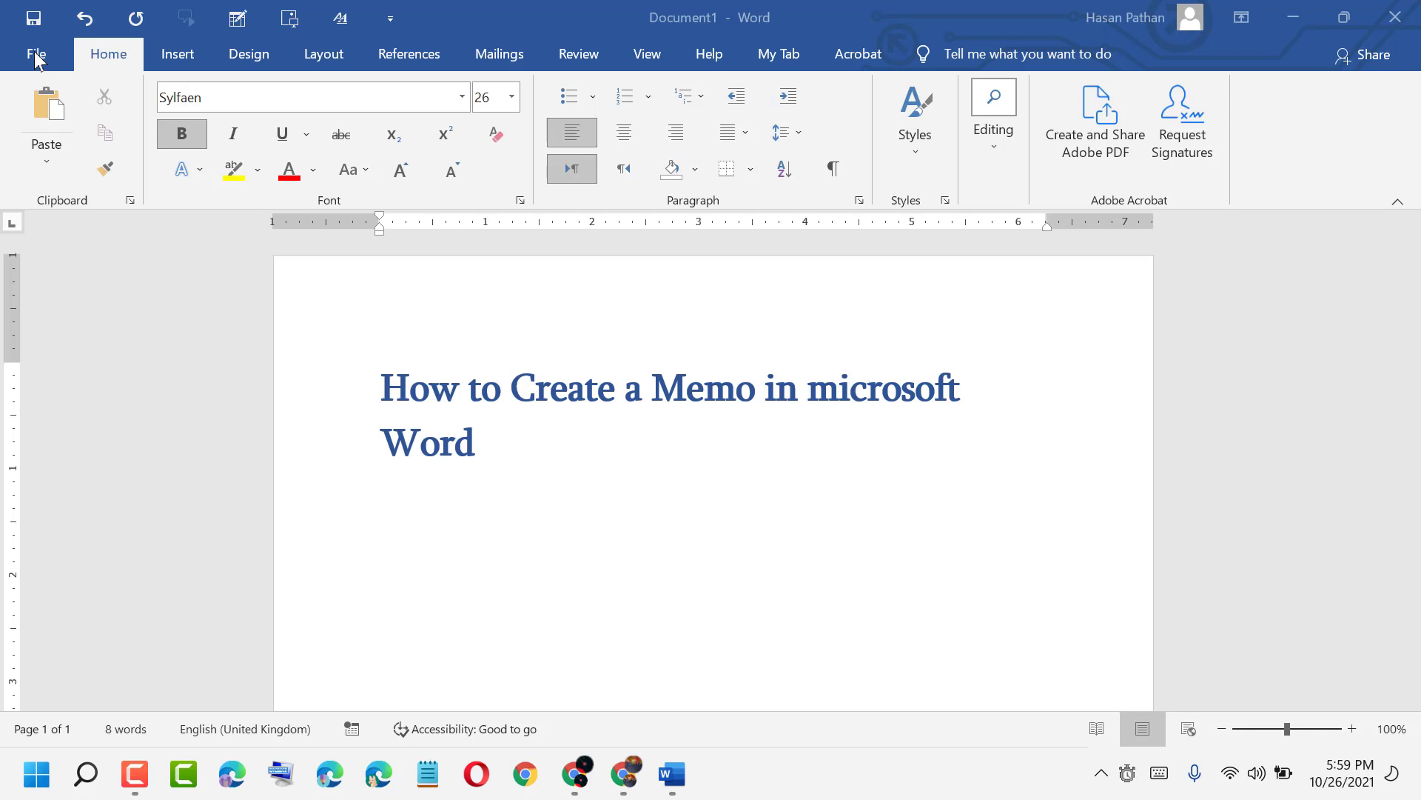
- Search the File > New online templates for 'memo' to list memo designs
left_click(35, 53)
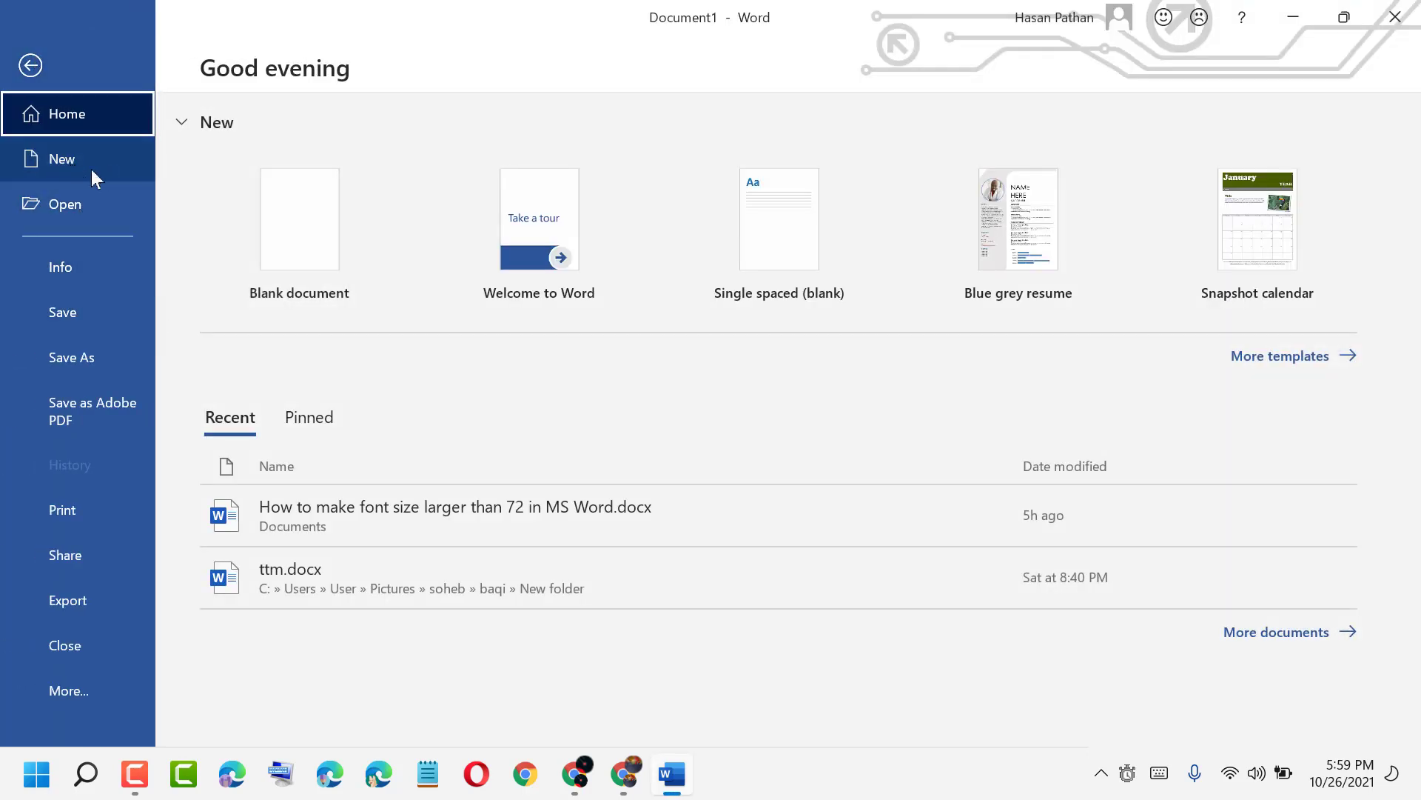
left_click(62, 159)
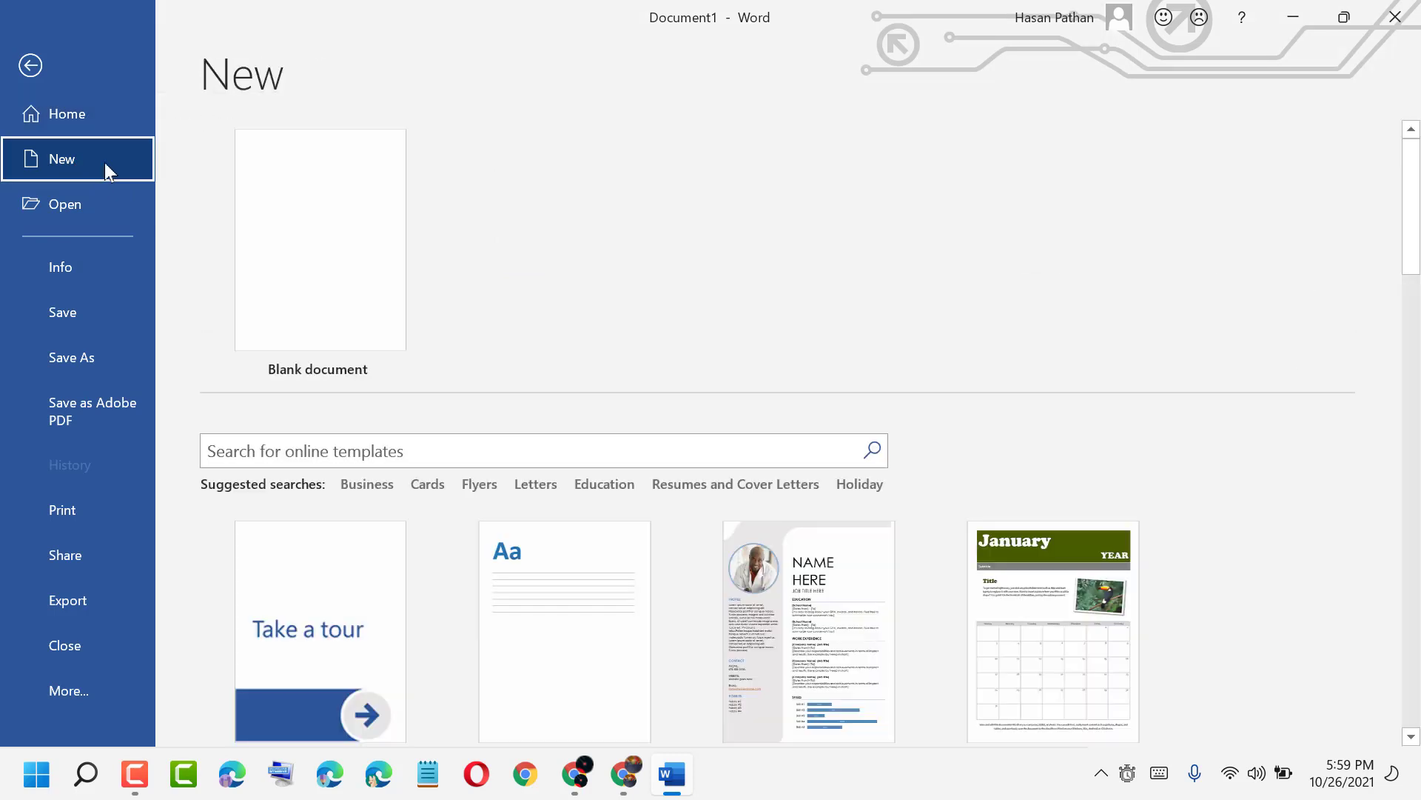
scroll("down", 3)
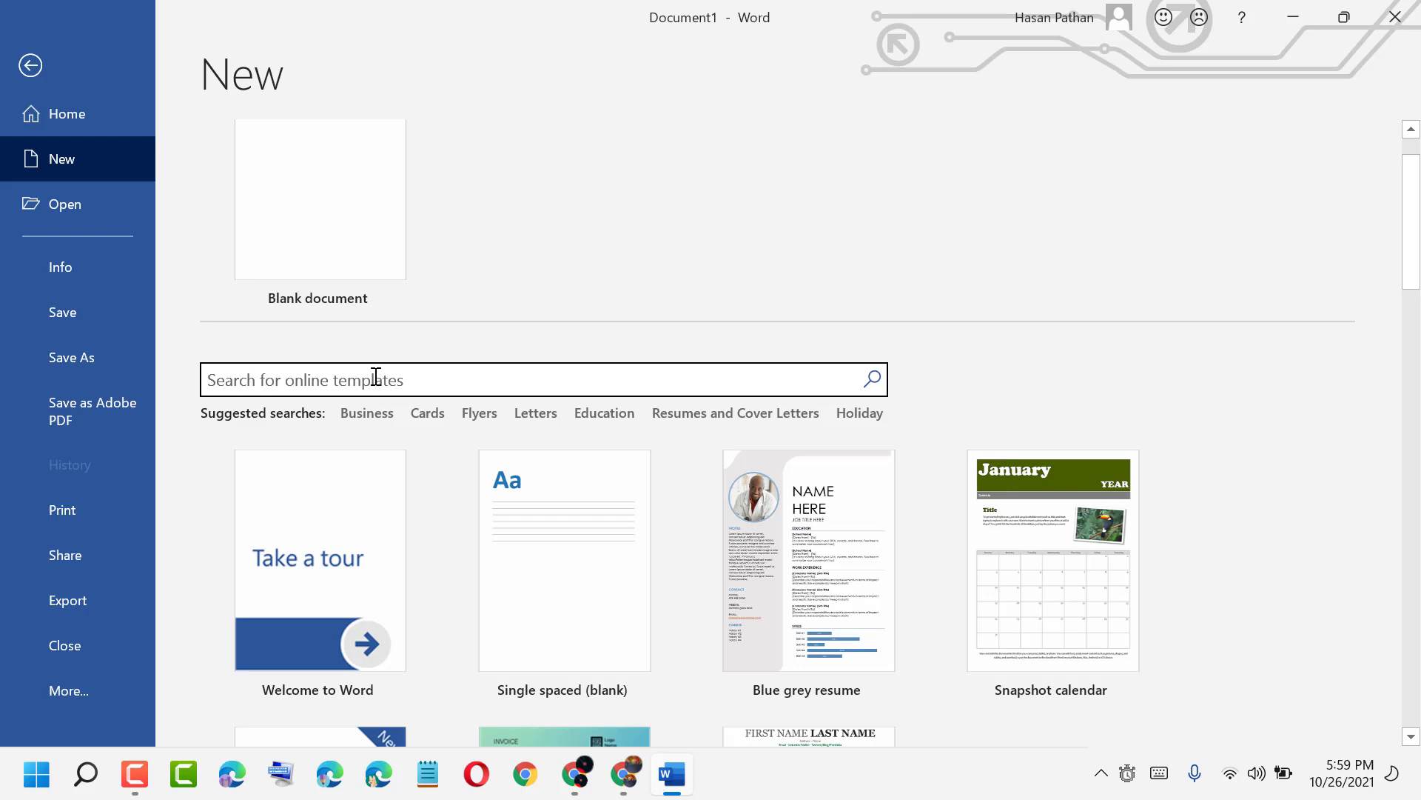
type("mem")
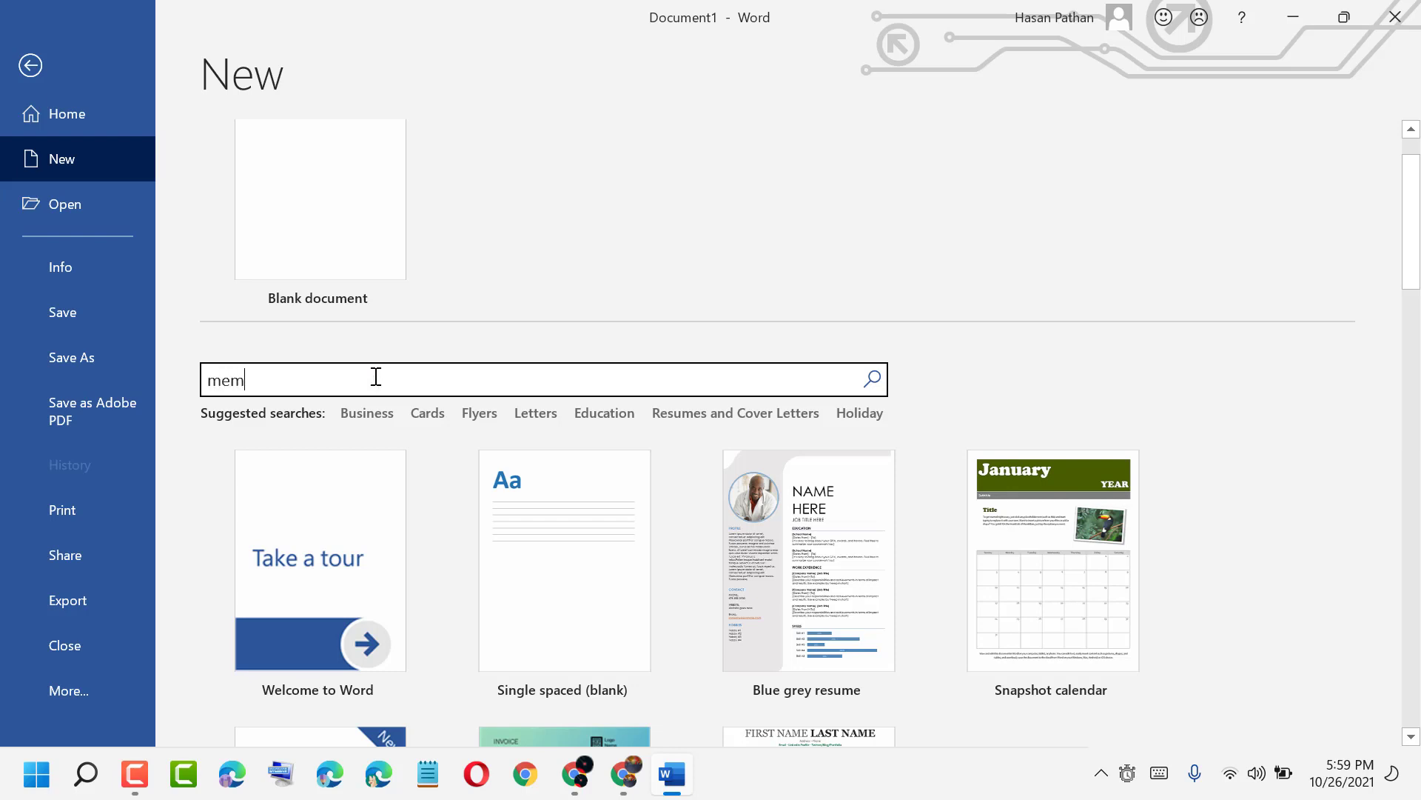
key("Return")
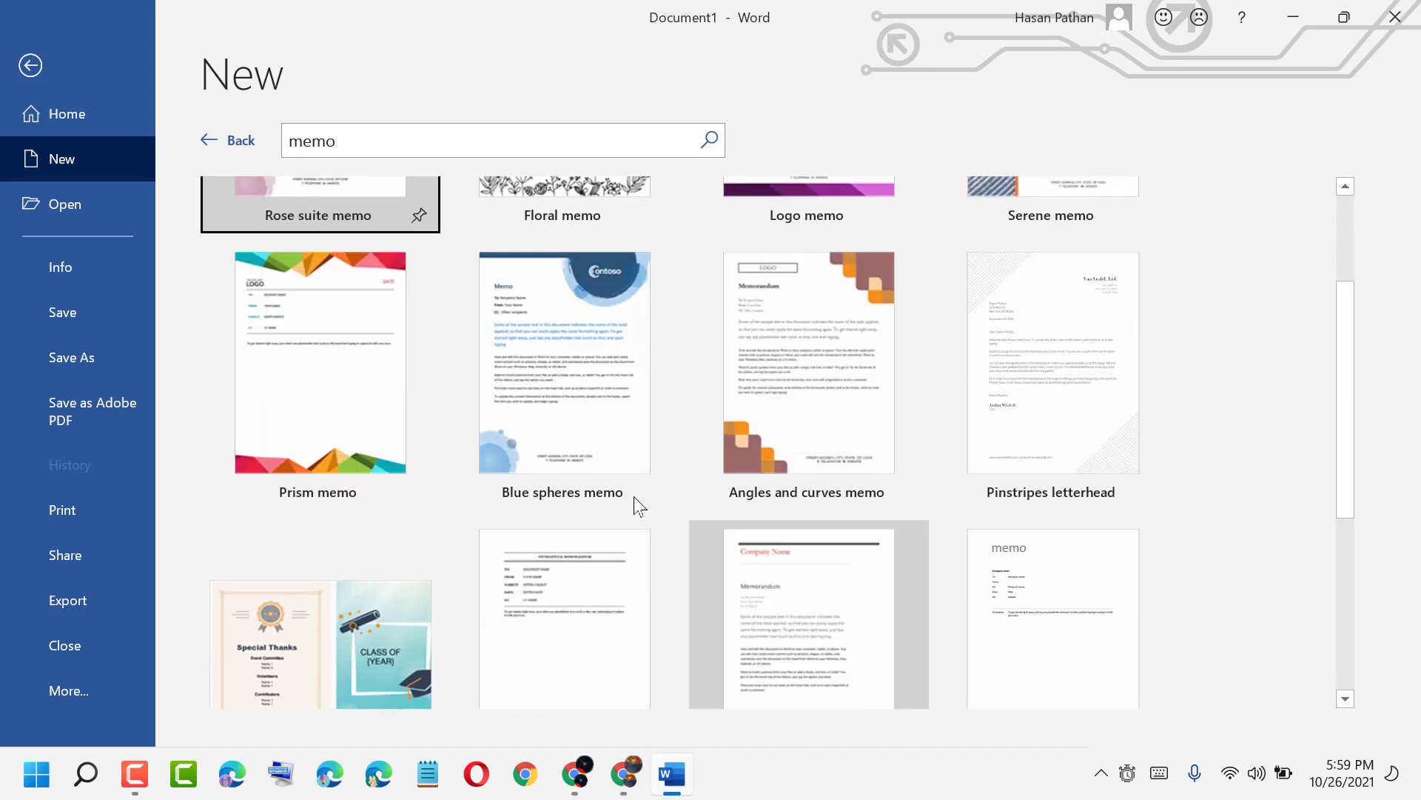
- Pick the Logo memo template from the results and create a document from it
scroll("down", 3)
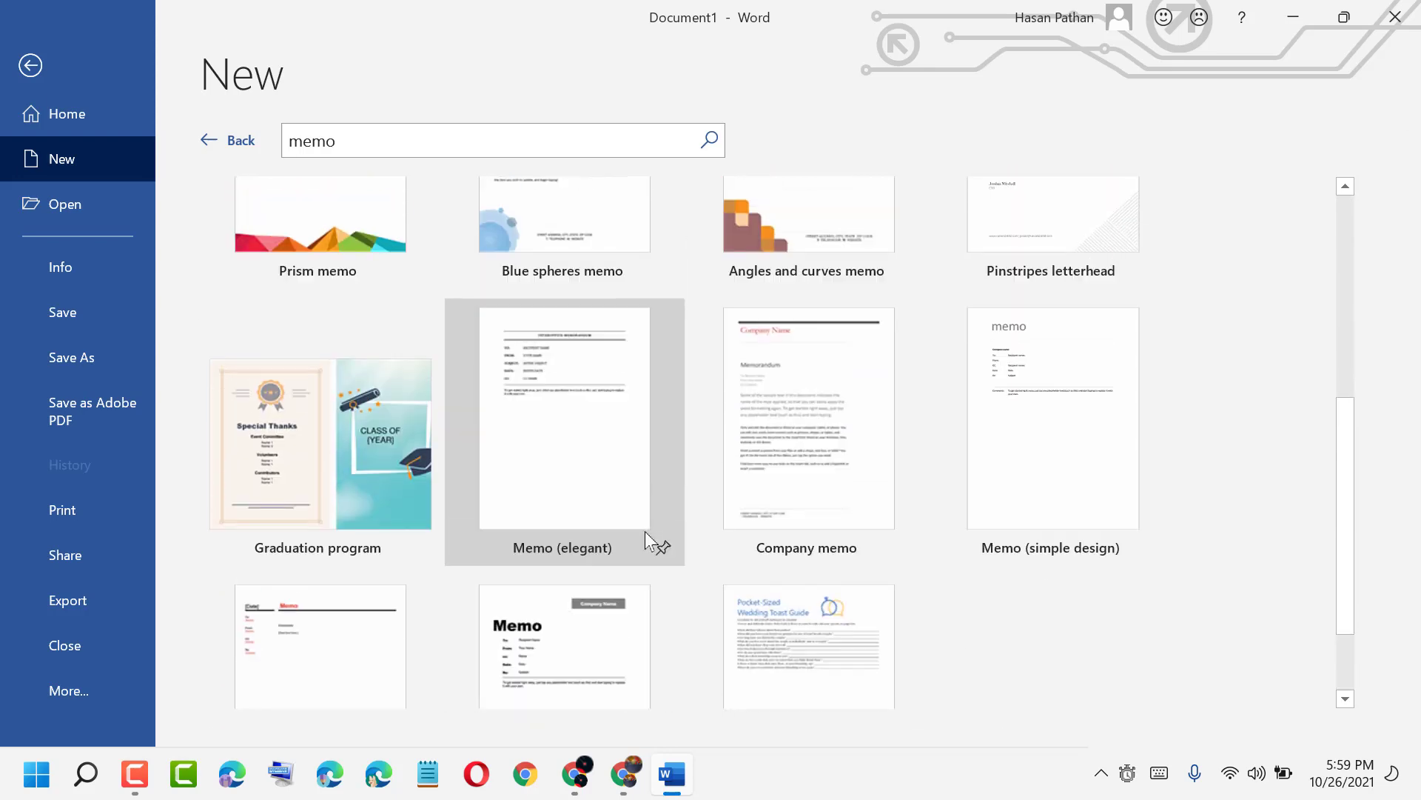
scroll("up", 3)
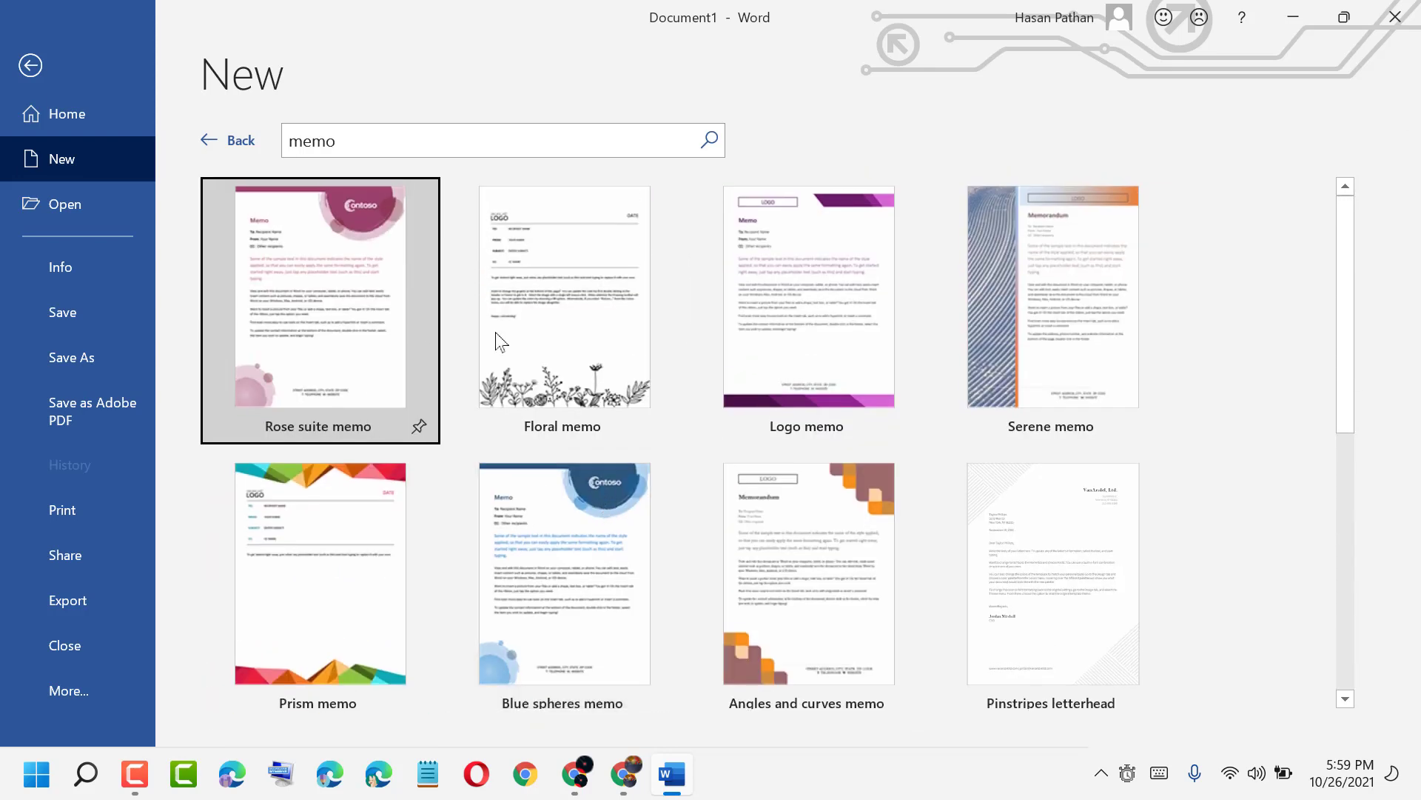
scroll("down", 3)
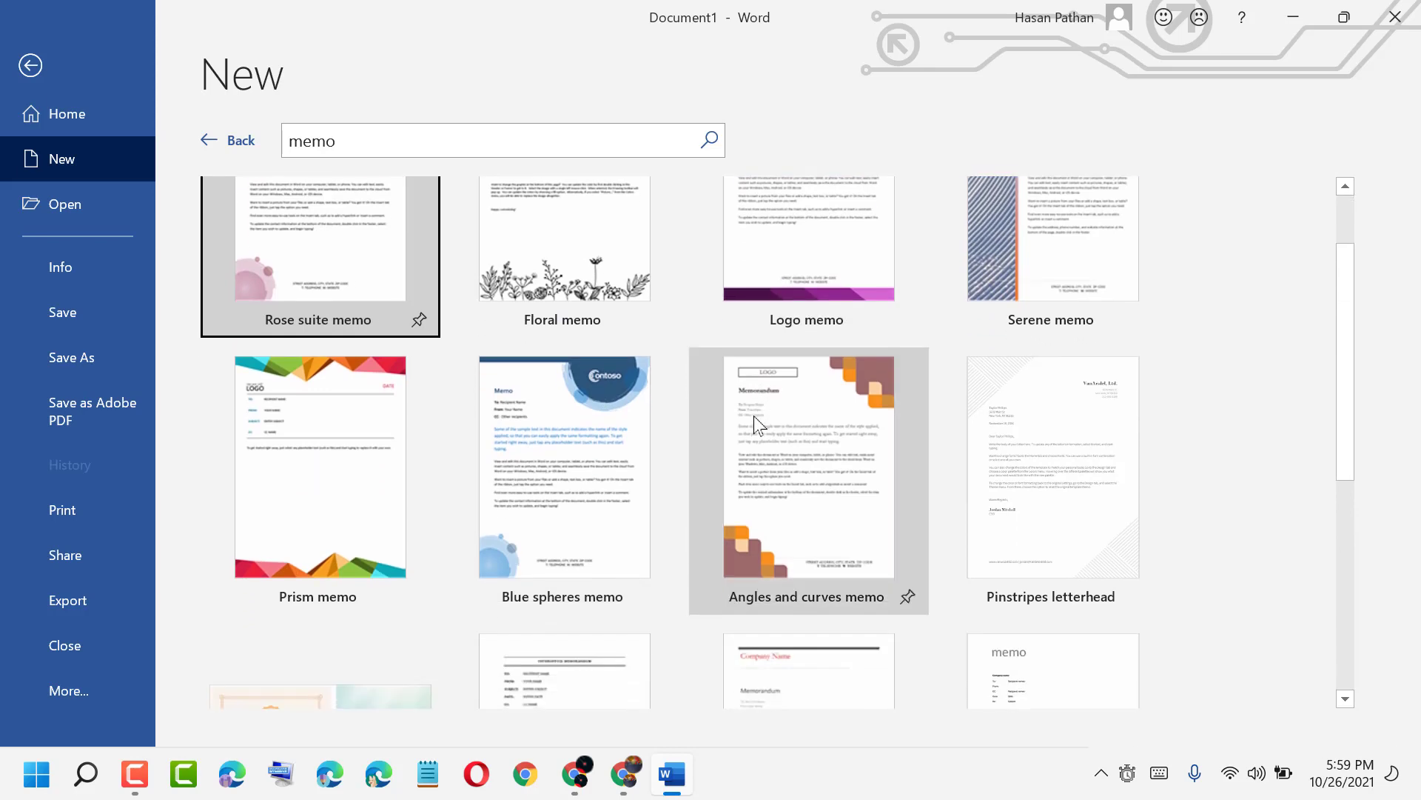
scroll("down", 3)
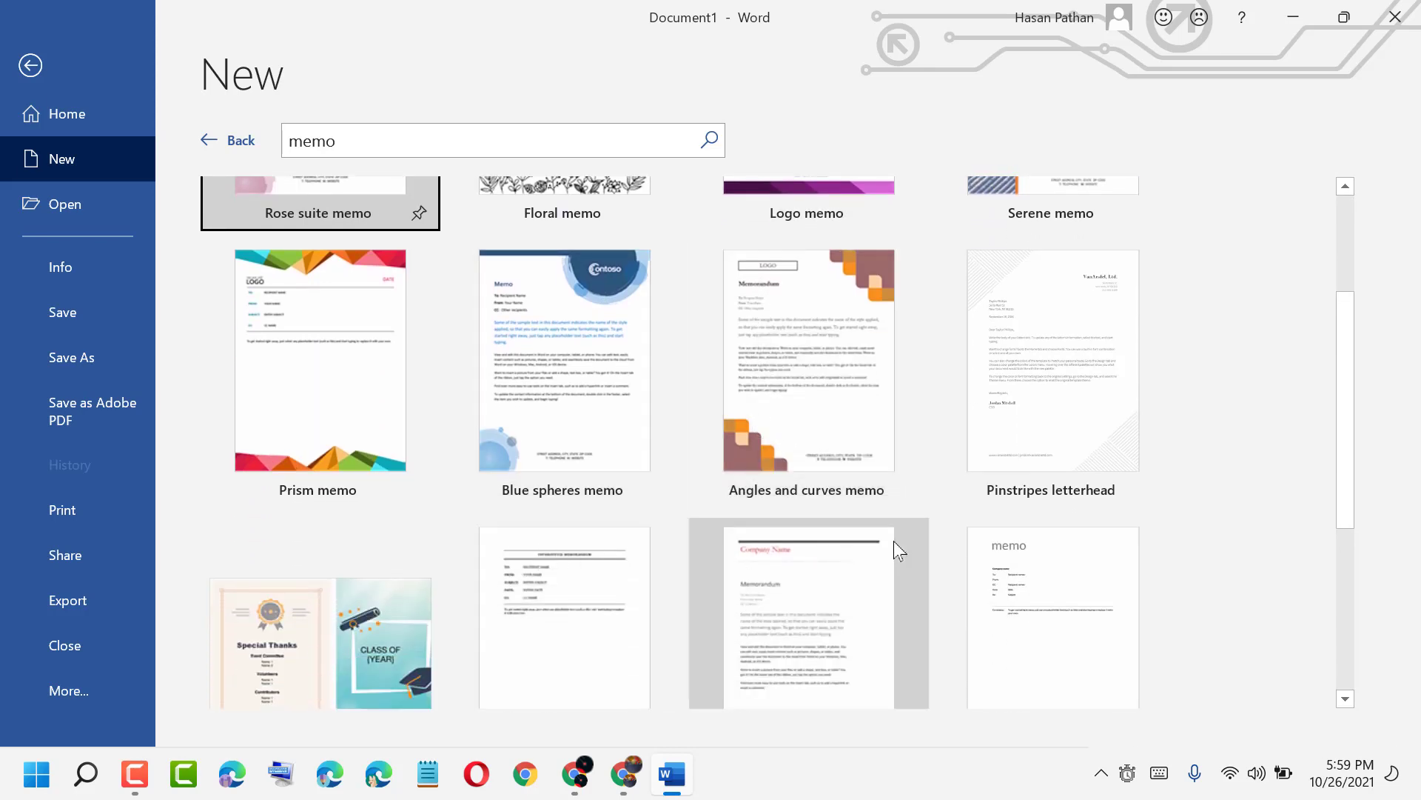
scroll("up", 3)
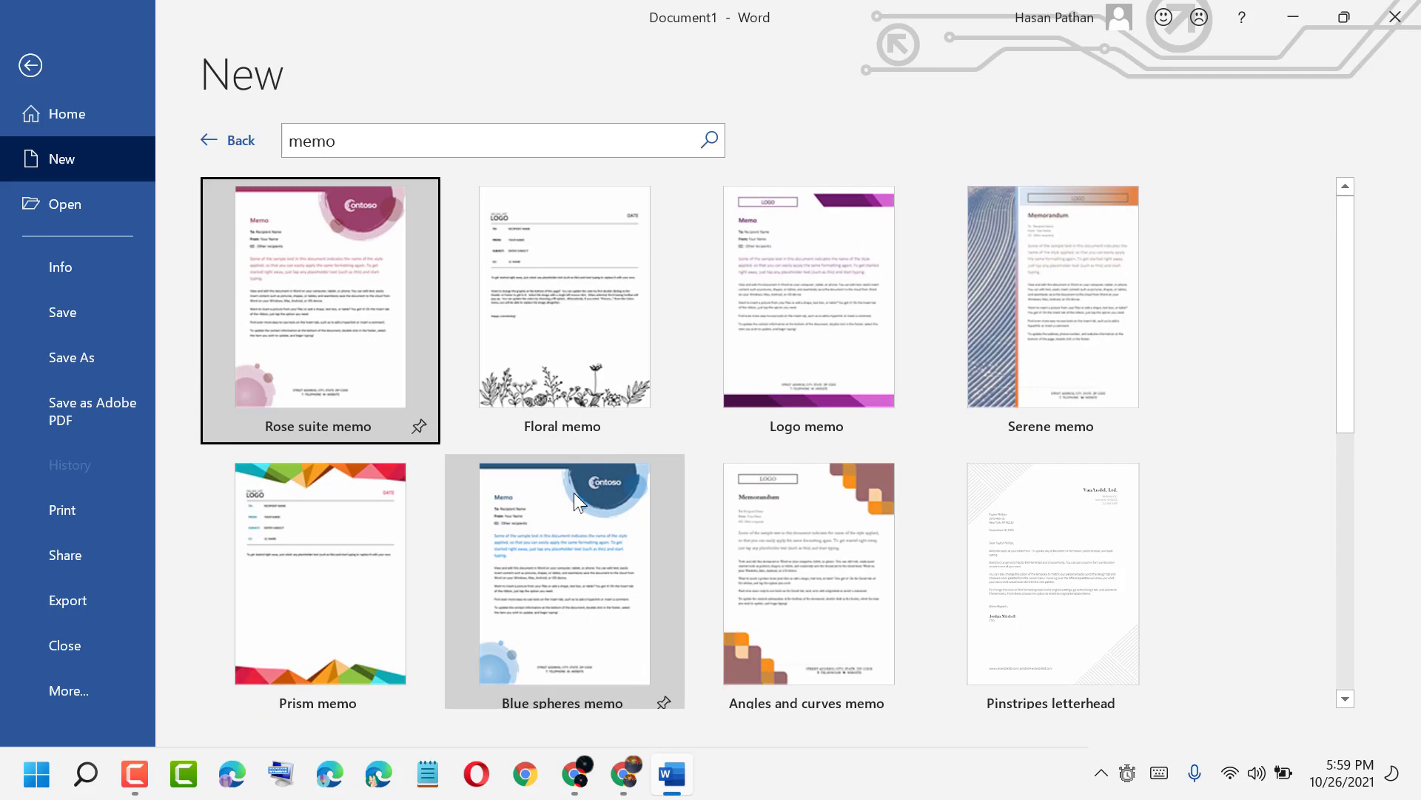
left_click(806, 296)
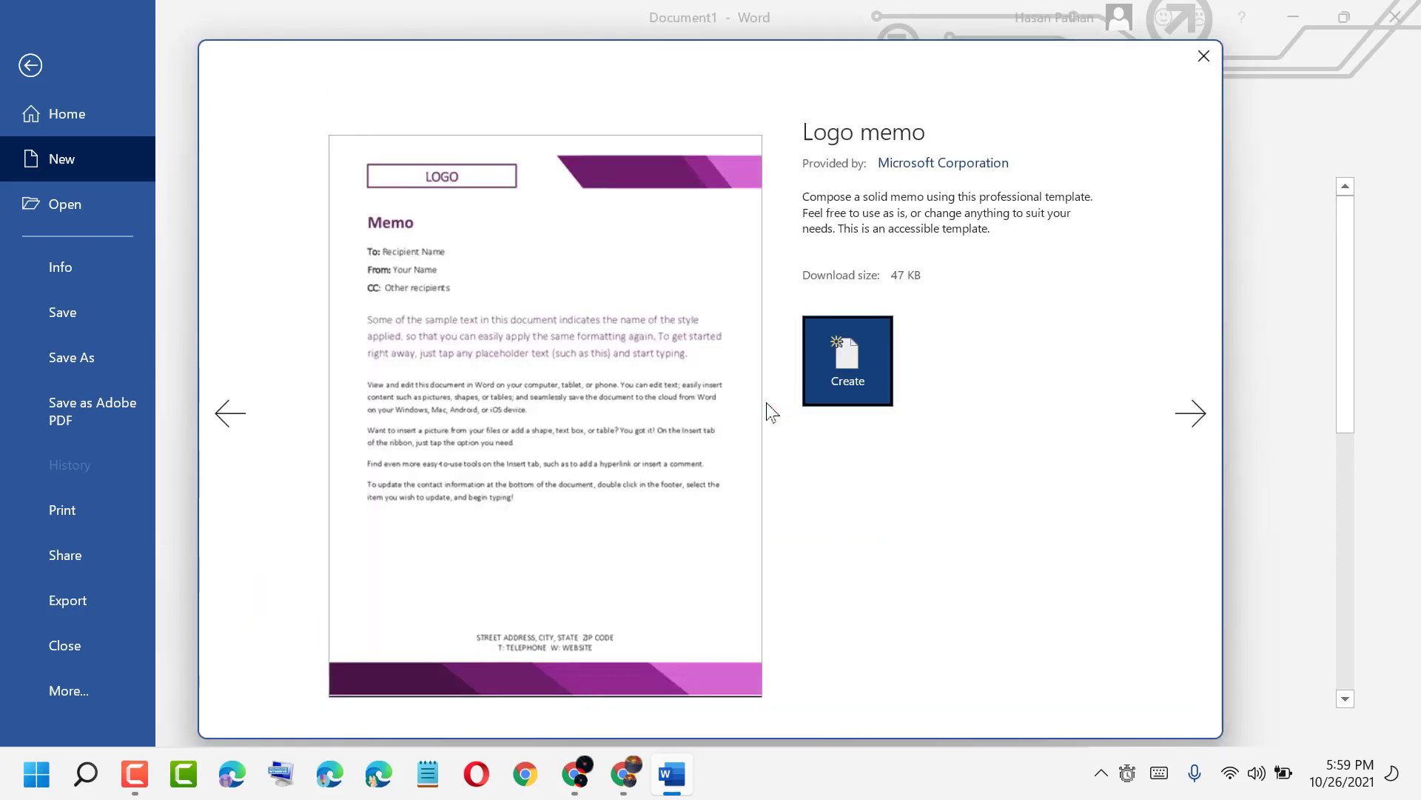
mouse_move(760, 391)
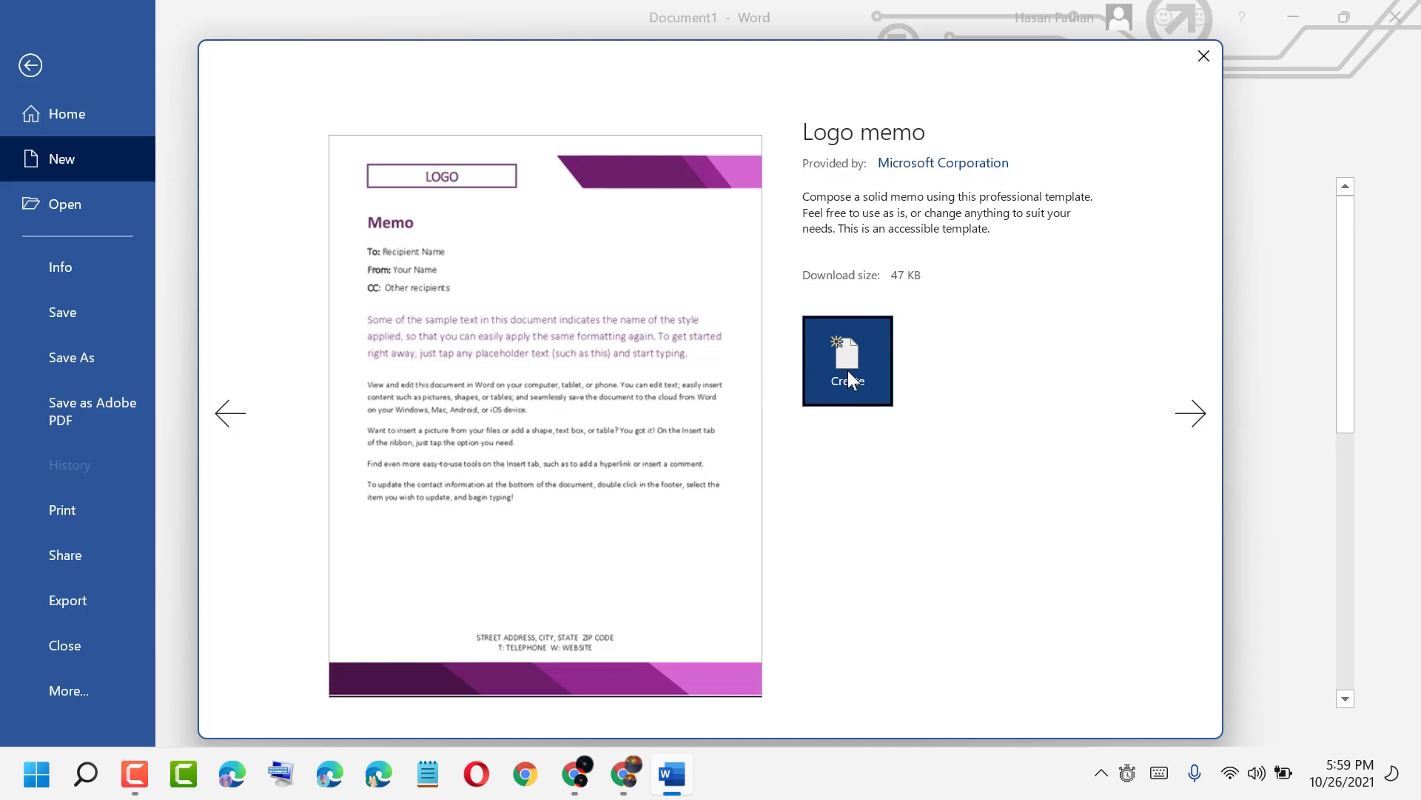
left_click(846, 360)
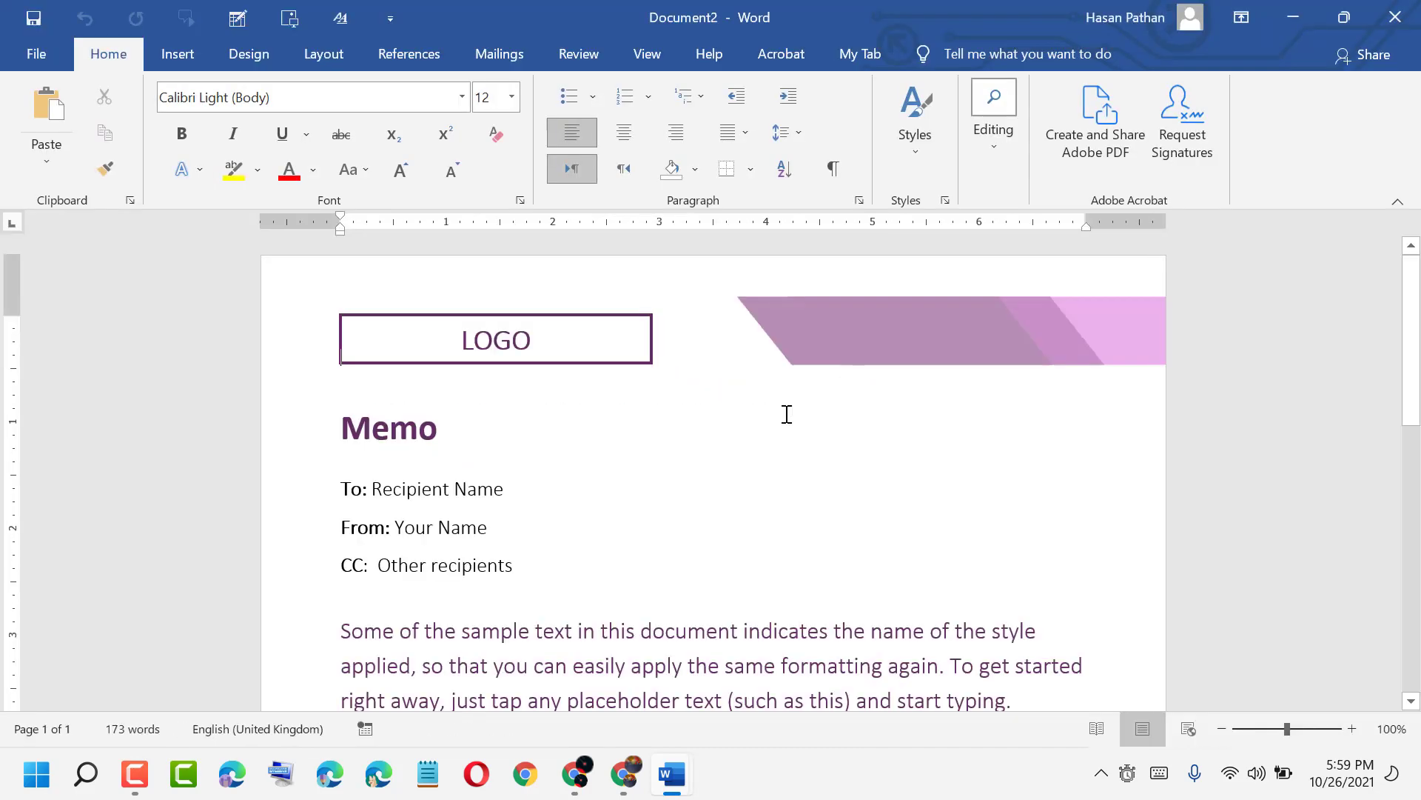
- Overwrite the LOGO placeholder in the top box with 'TECH PRO'
left_click(534, 339)
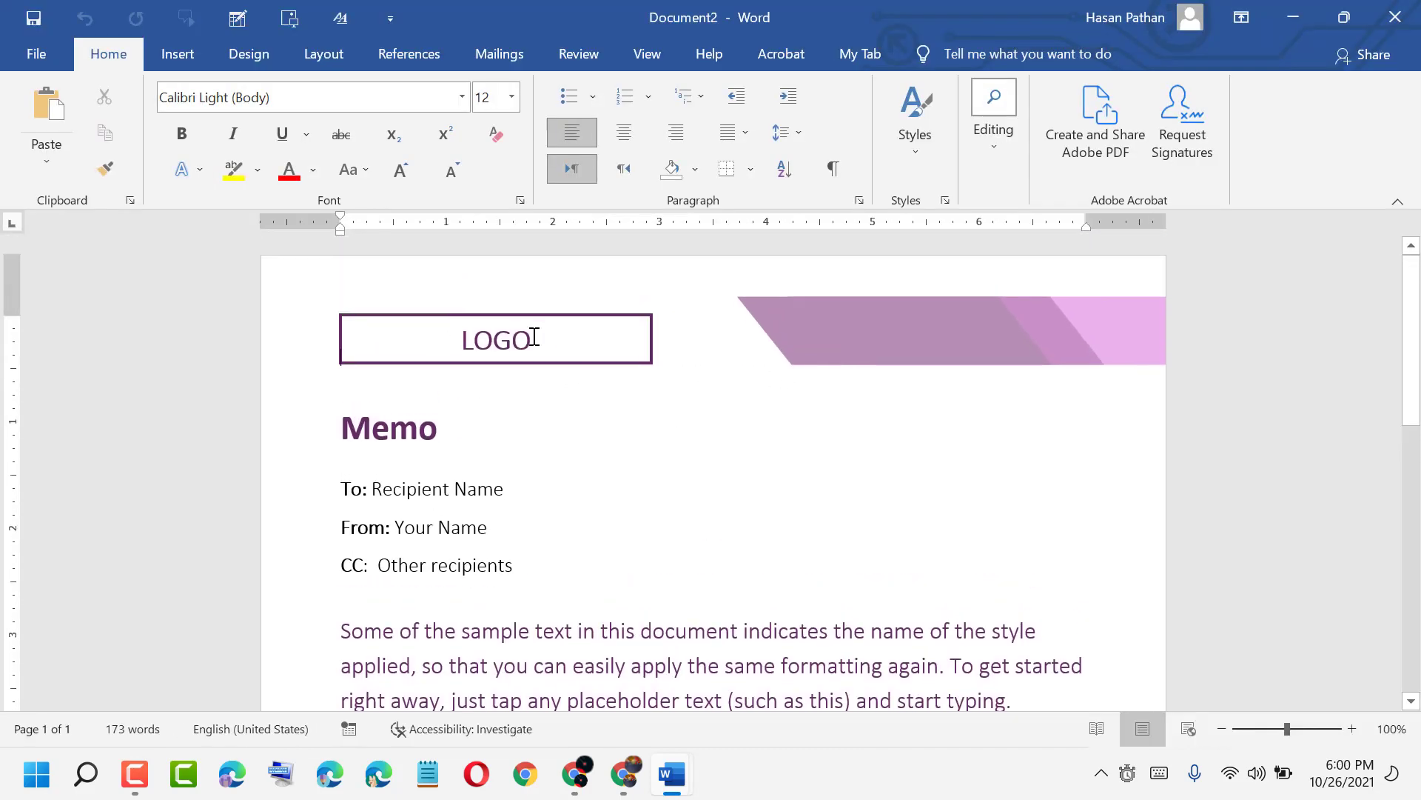
left_click(496, 339)
type("TE")
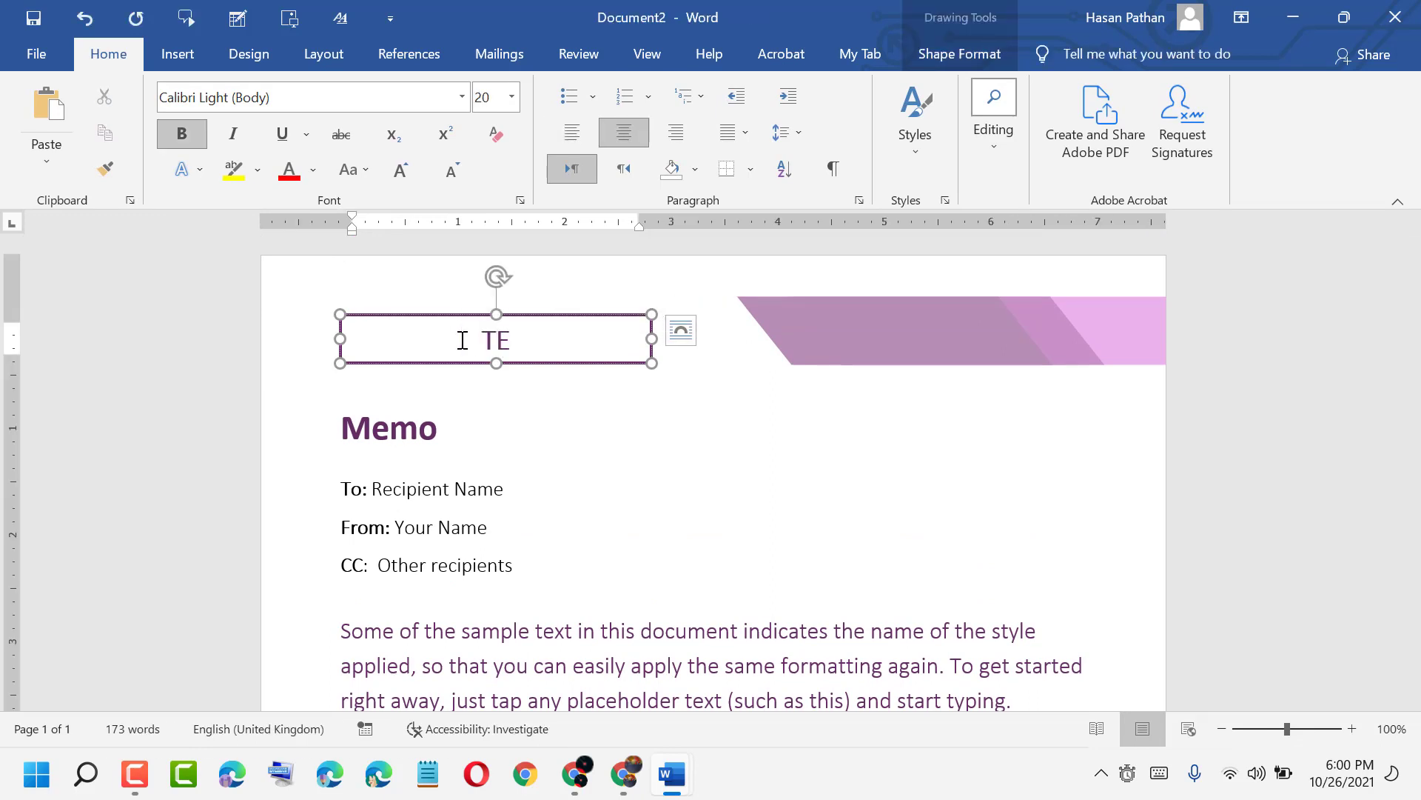
type("C")
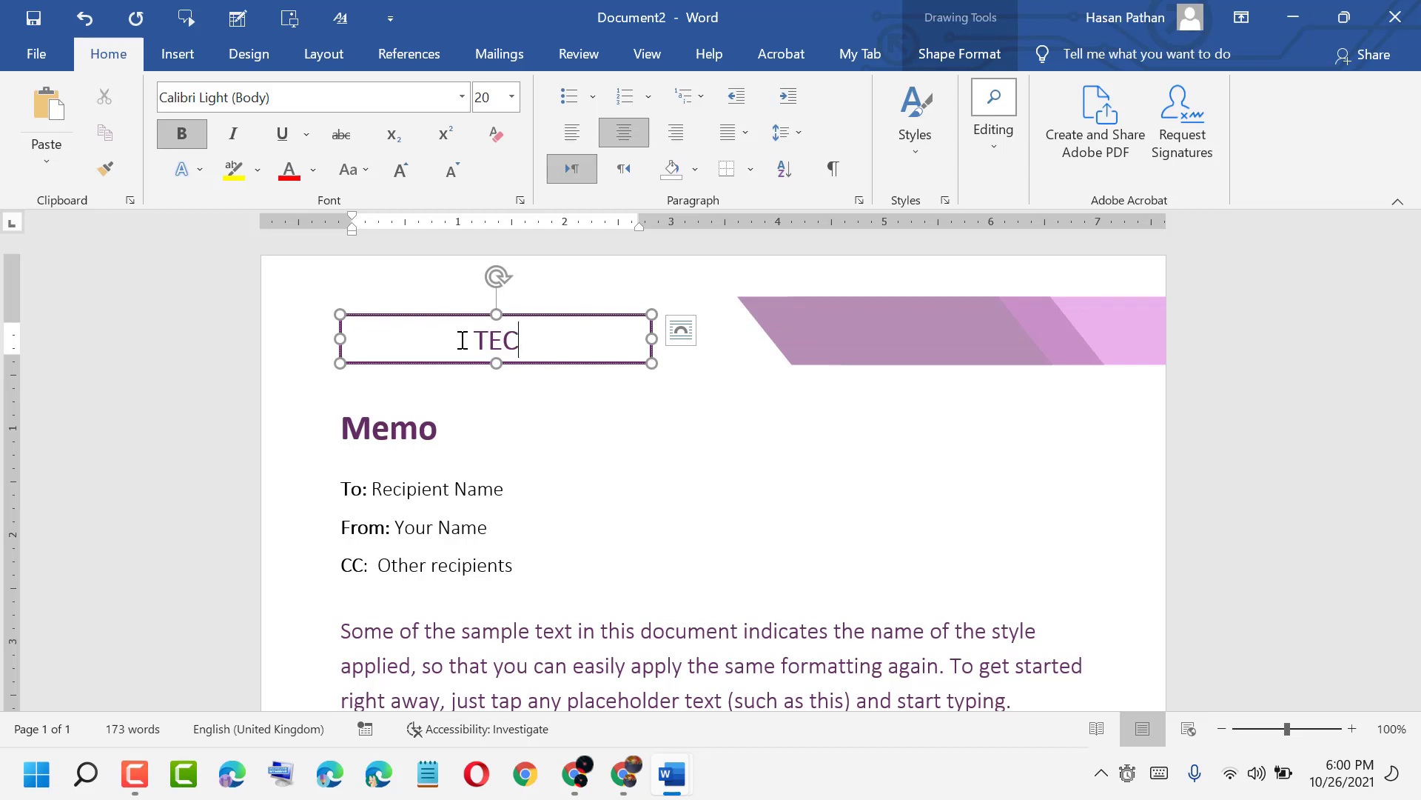
type("H")
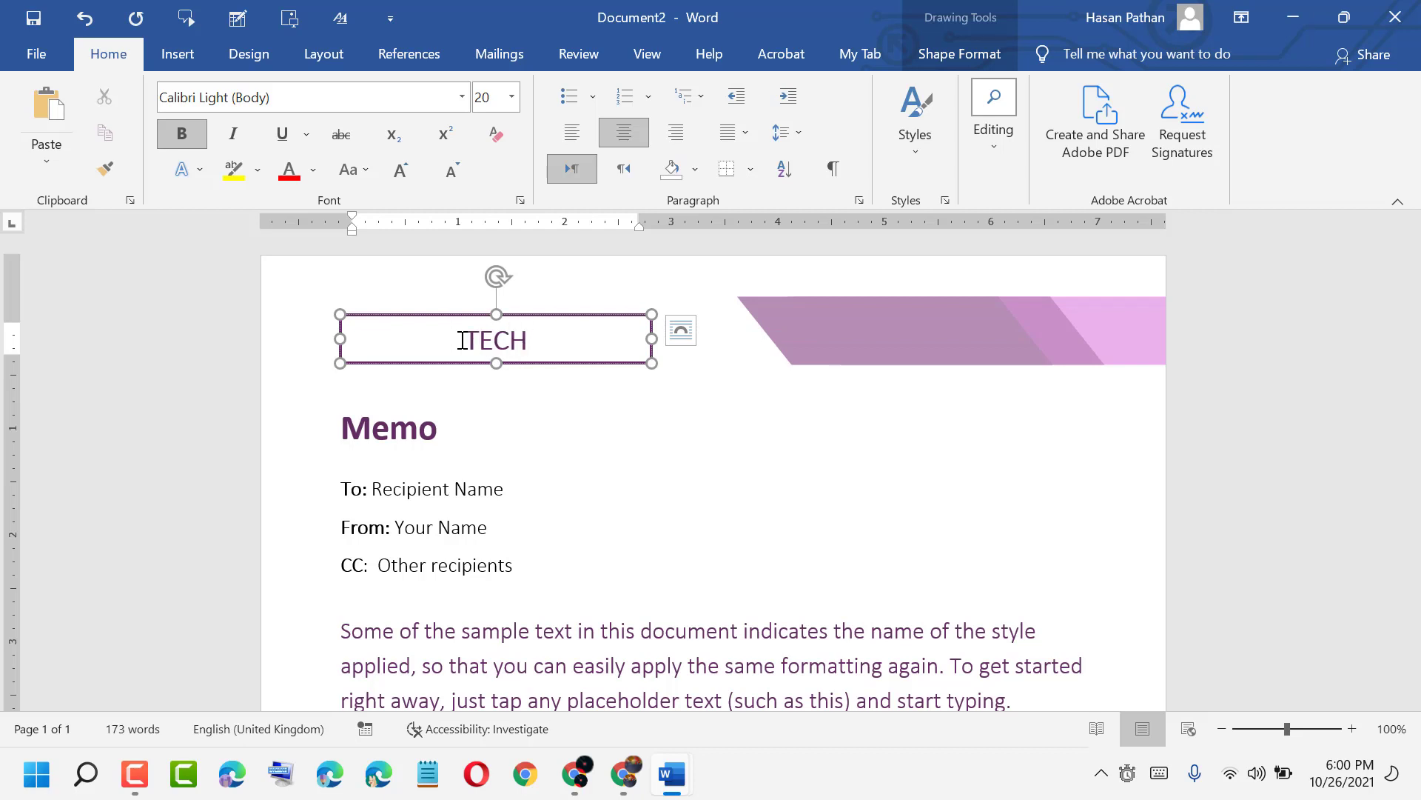
type("TECH P")
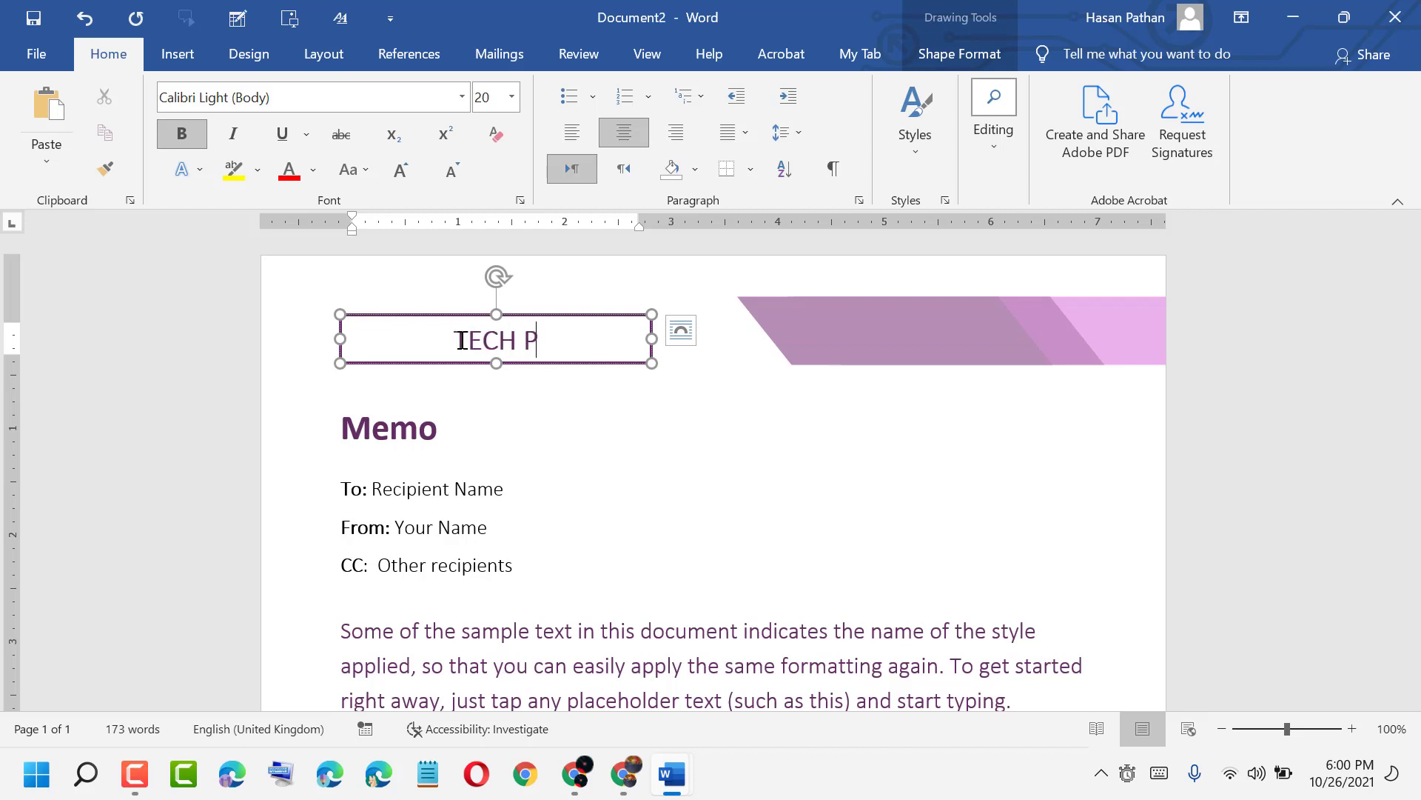
type("RO")
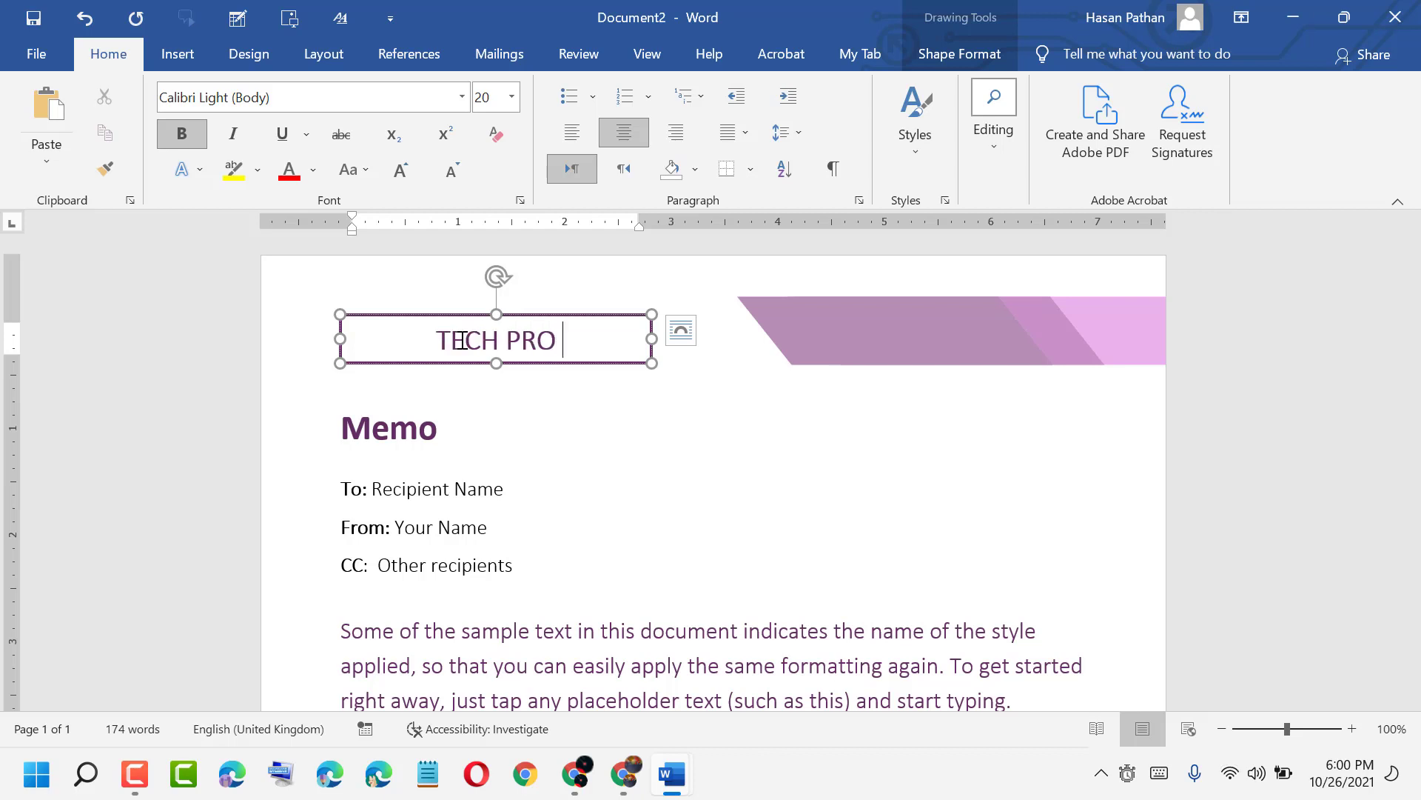
scroll("down", 3)
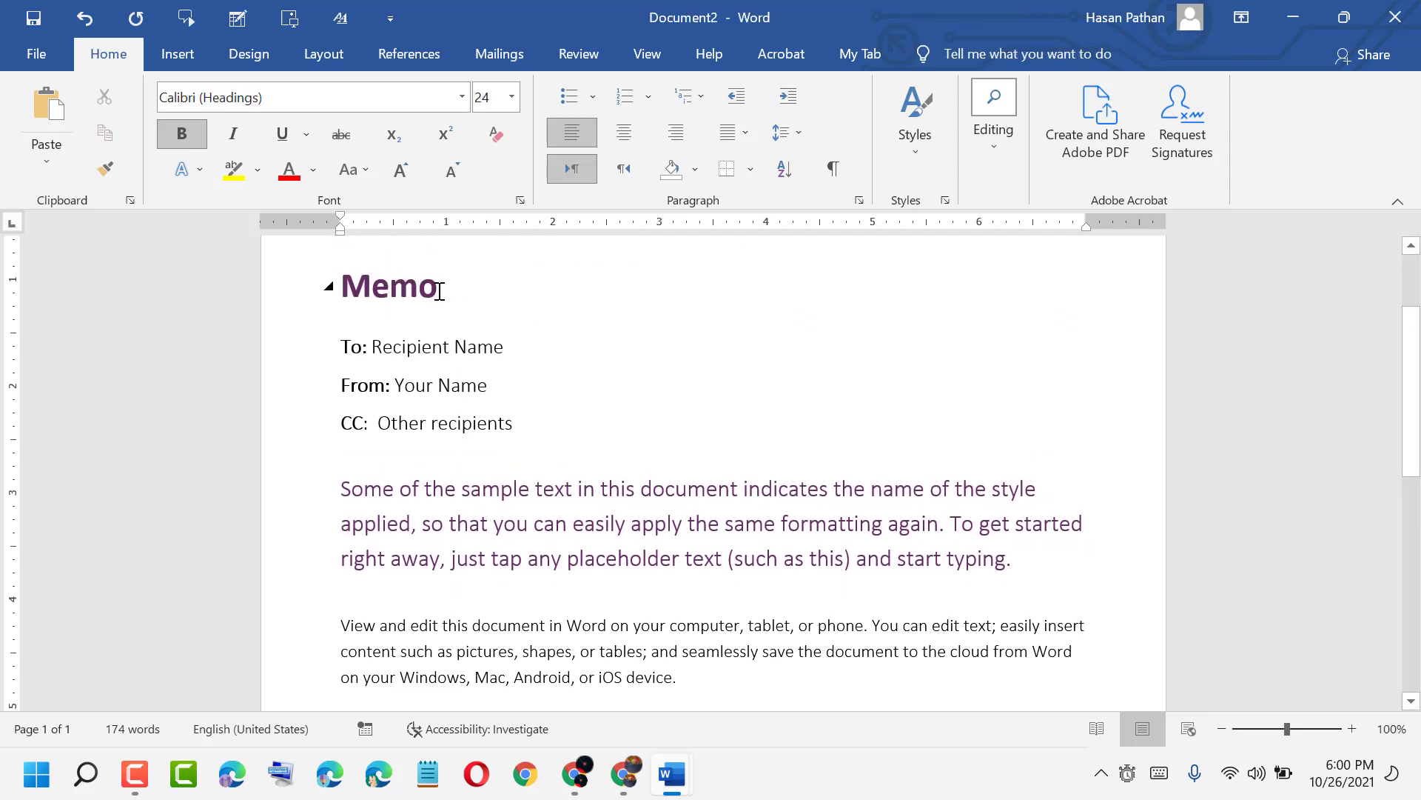
double_click(435, 346)
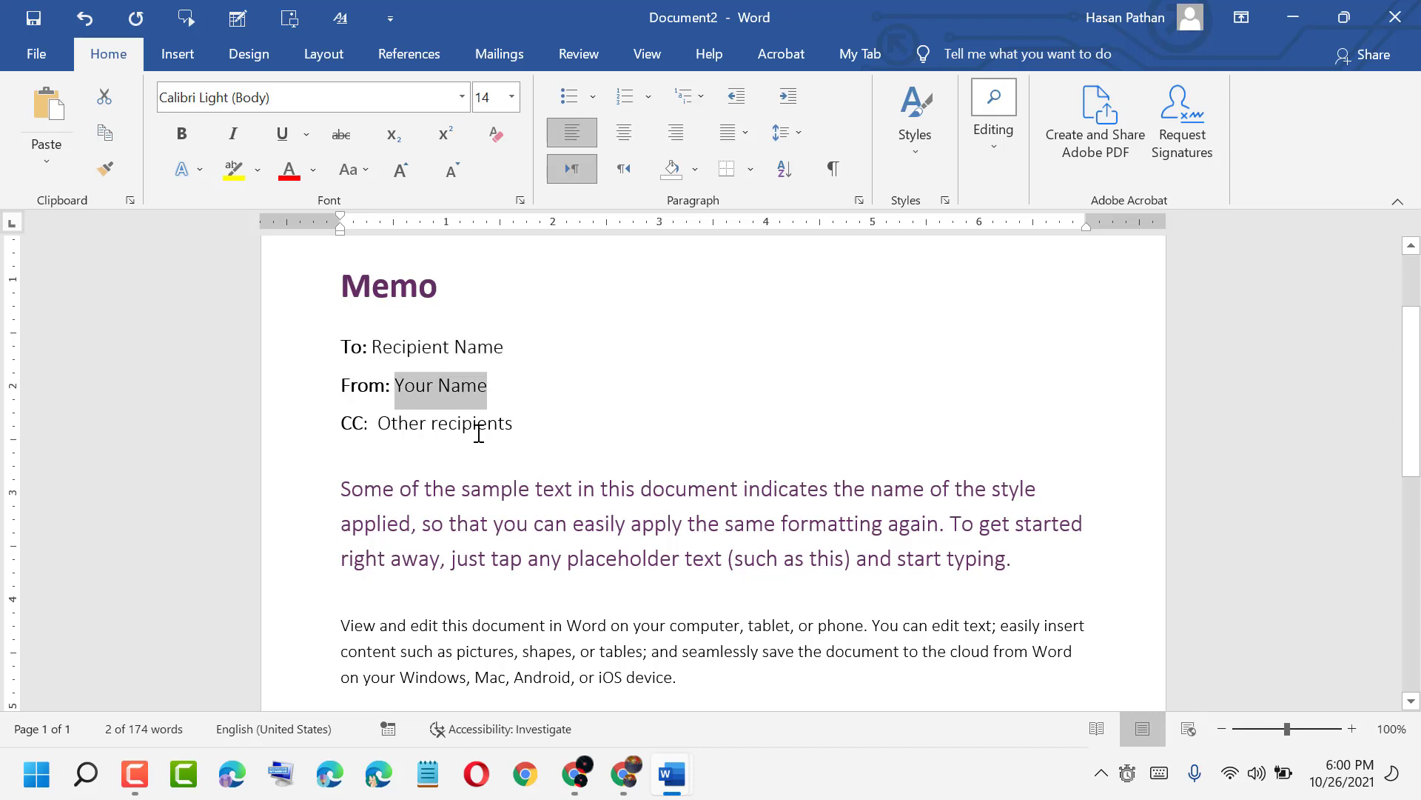
scroll("down", 3)
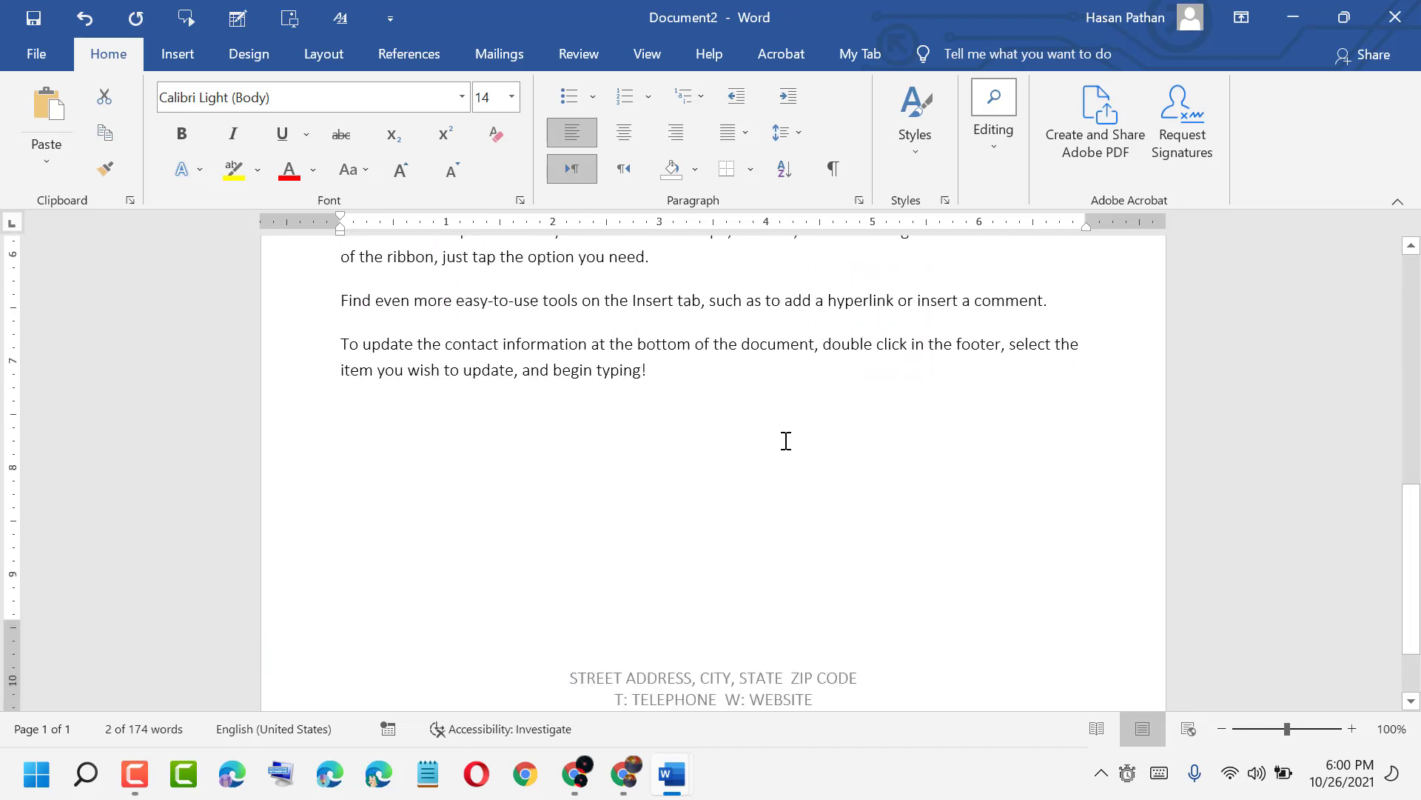
scroll("up", 3)
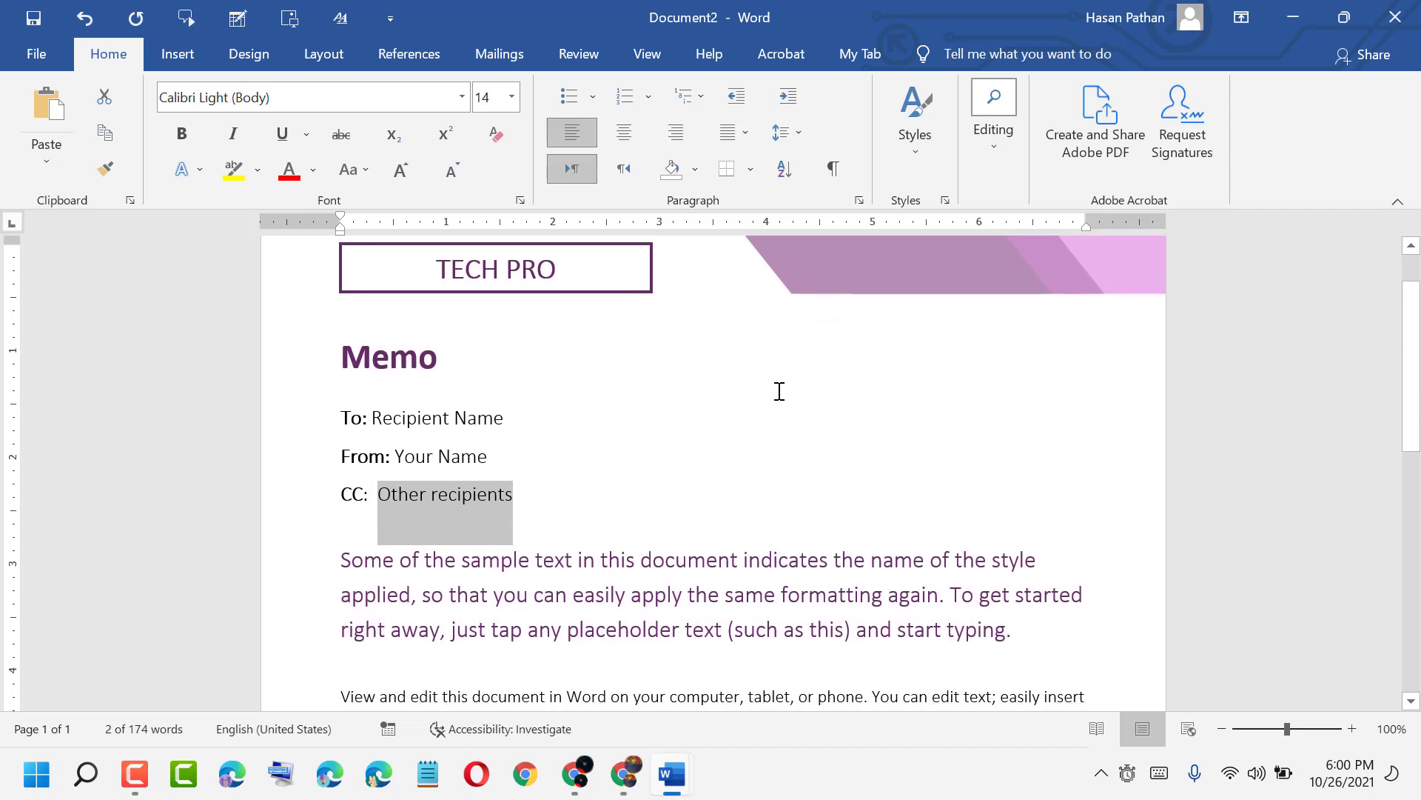
scroll("up", 3)
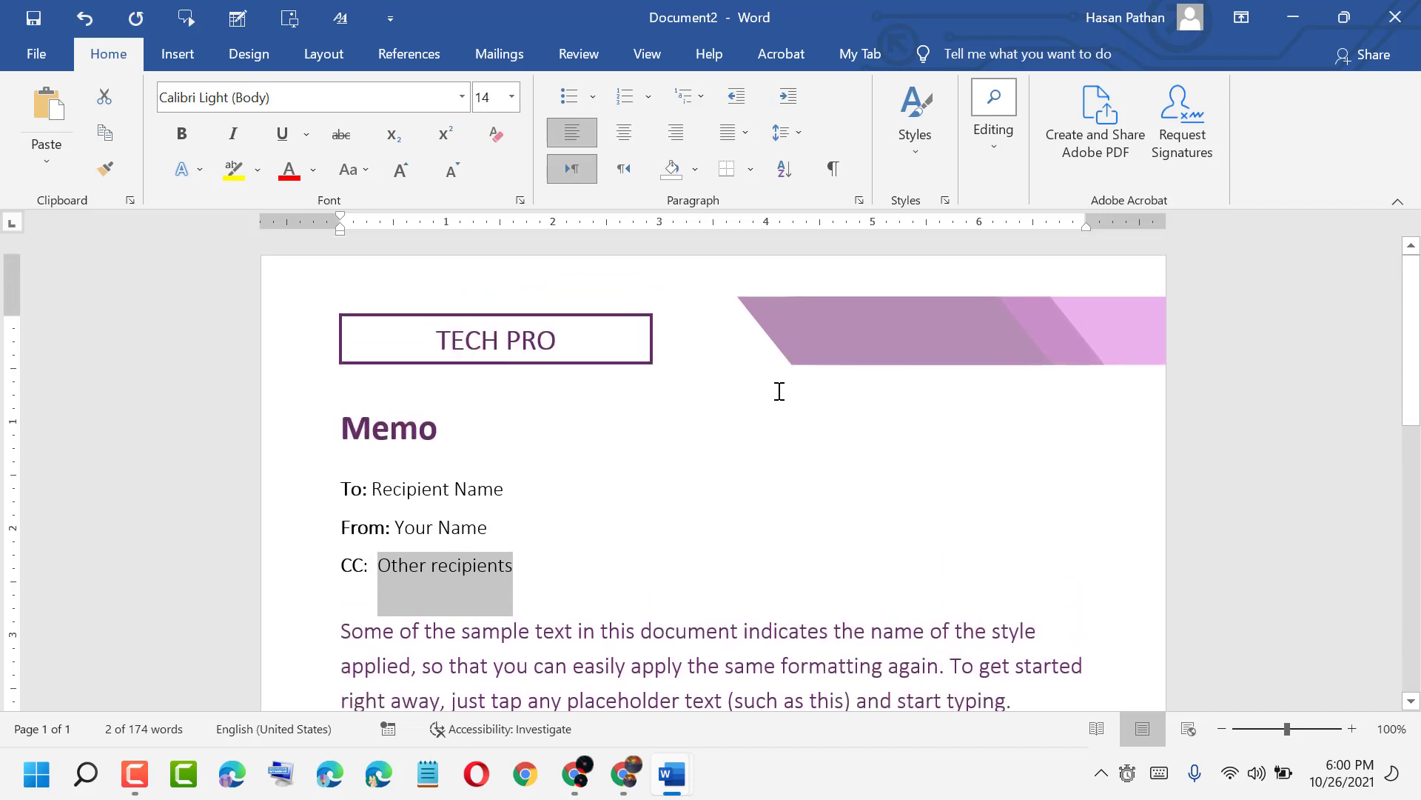